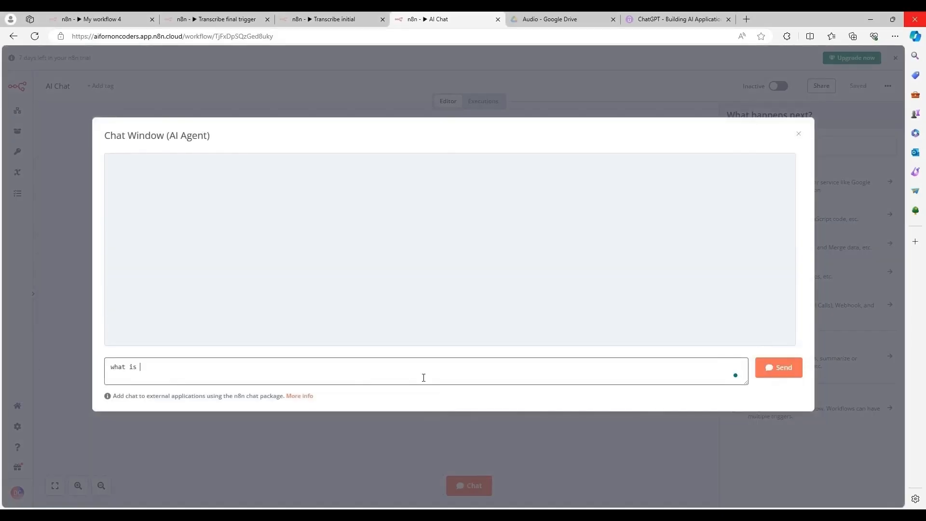
- Ask the AI Agent chat 'what is the capital of frnace'
text(the capital of frnace)
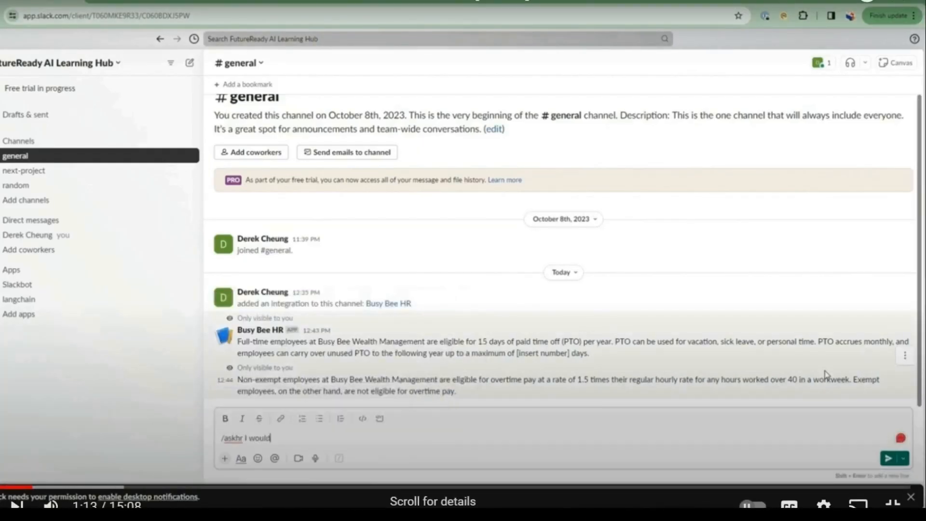
- Draft '/askhr I would to wear jeans to work. Is this against the' in #general
text(to wear jeans to work)
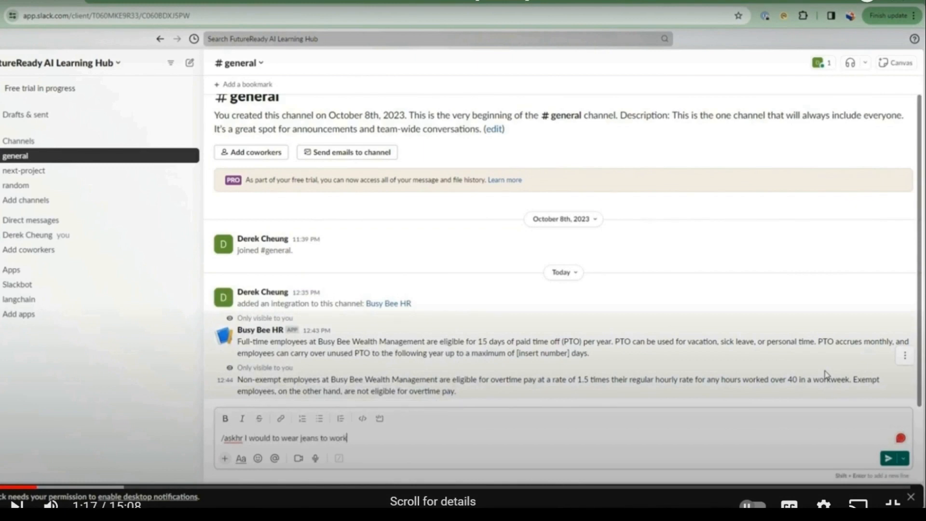
text(. Is this against the)
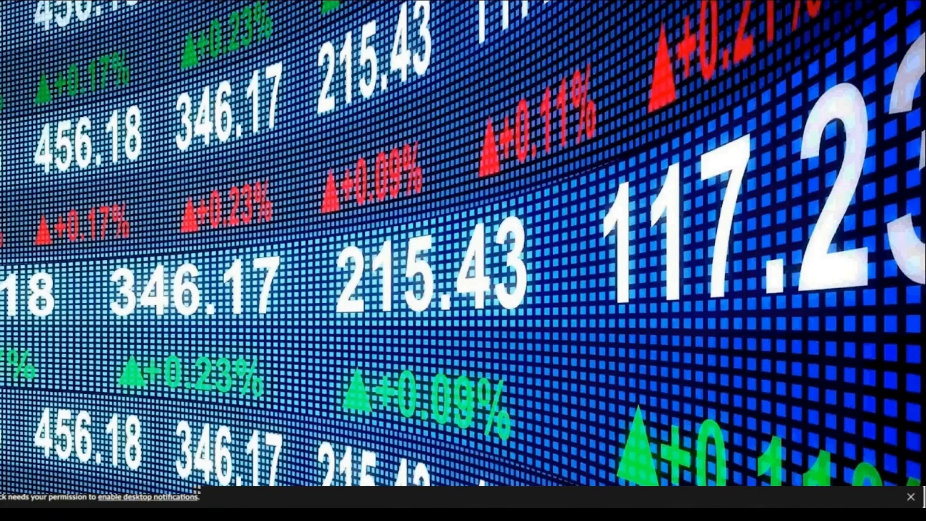
mouse_move(492, 298)
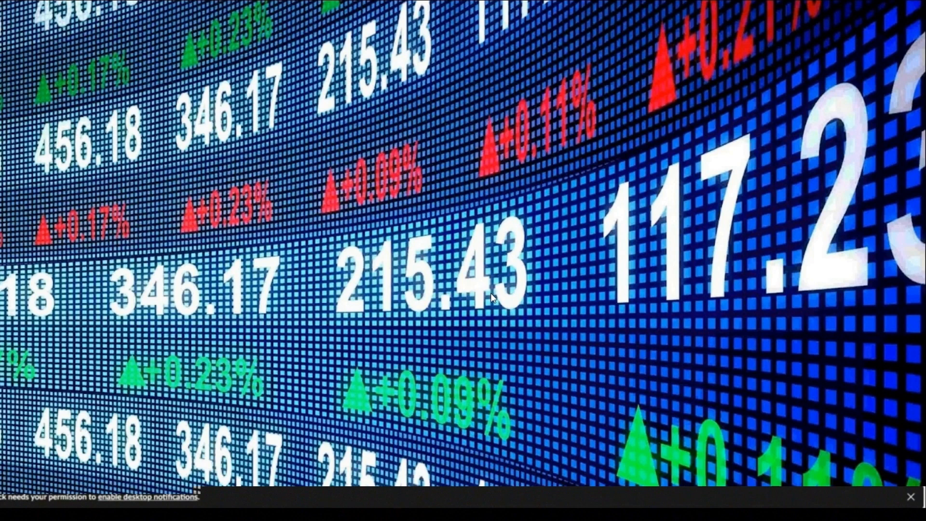
mouse_move(599, 470)
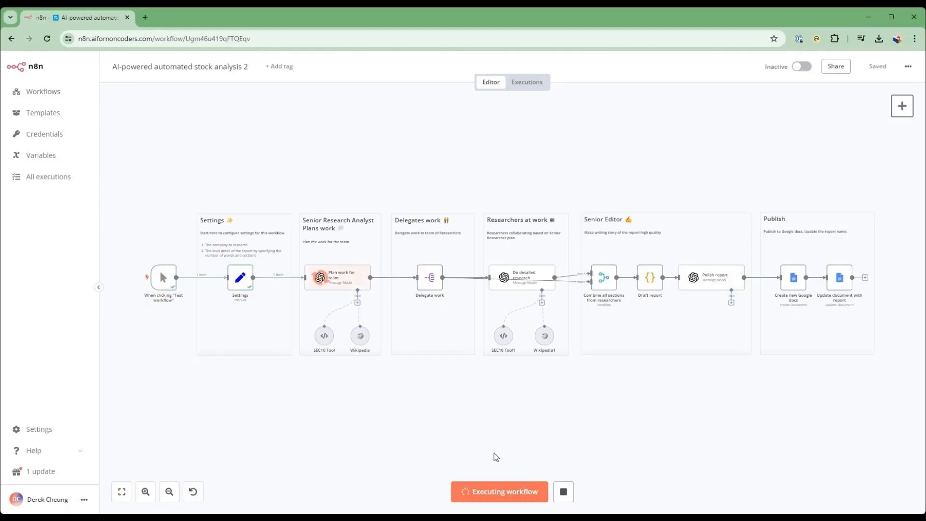
mouse_move(145, 491)
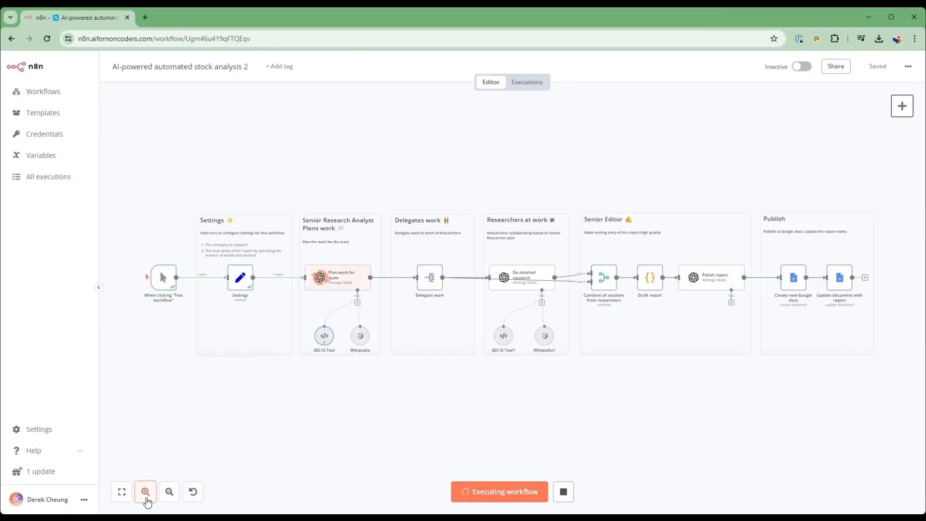
- Zoom in on the canvas to watch the stock analysis nodes execute
click(145, 491)
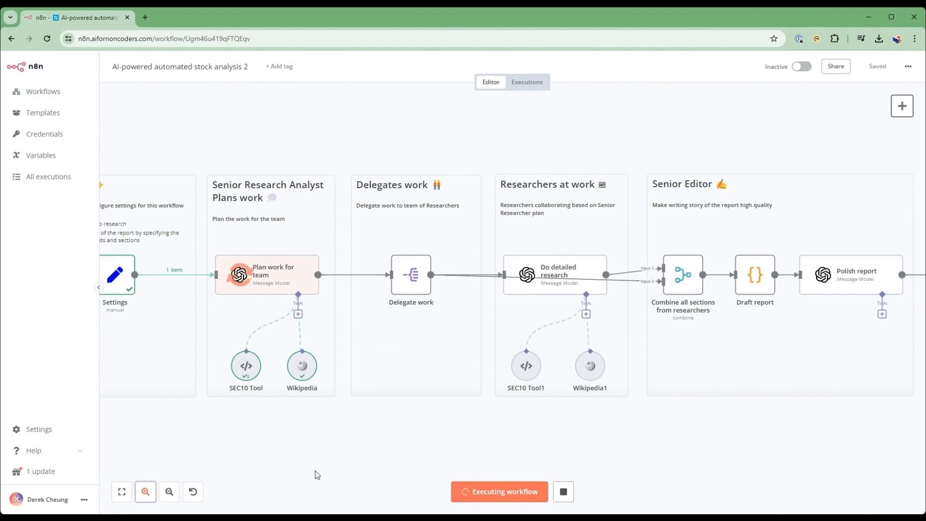
mouse_move(439, 445)
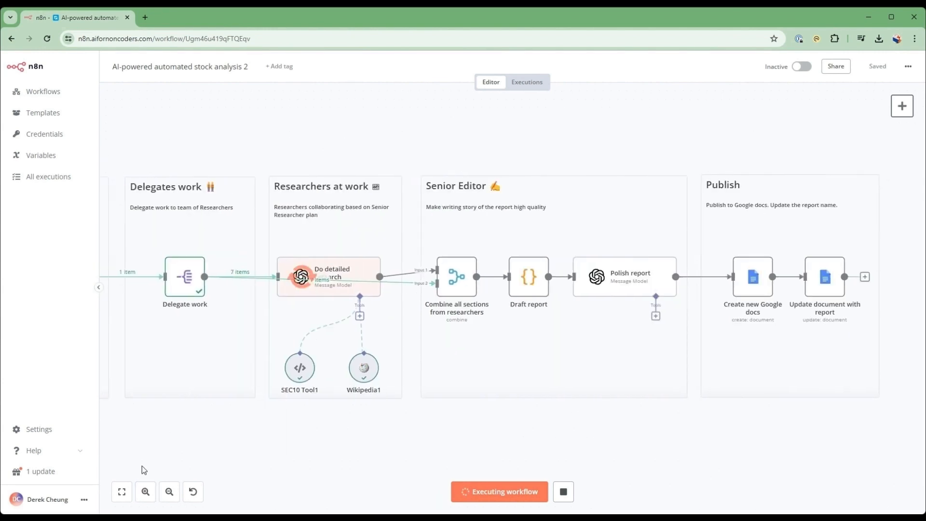
mouse_move(482, 441)
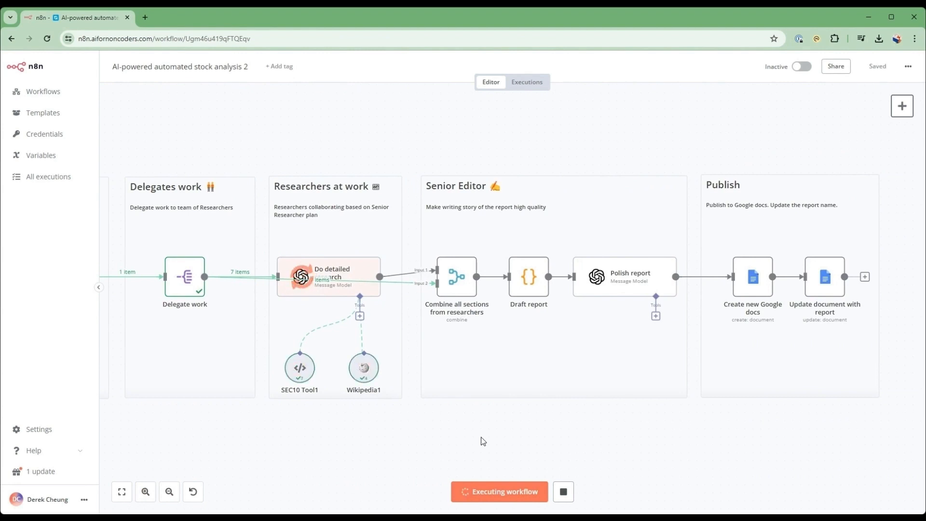
mouse_move(483, 430)
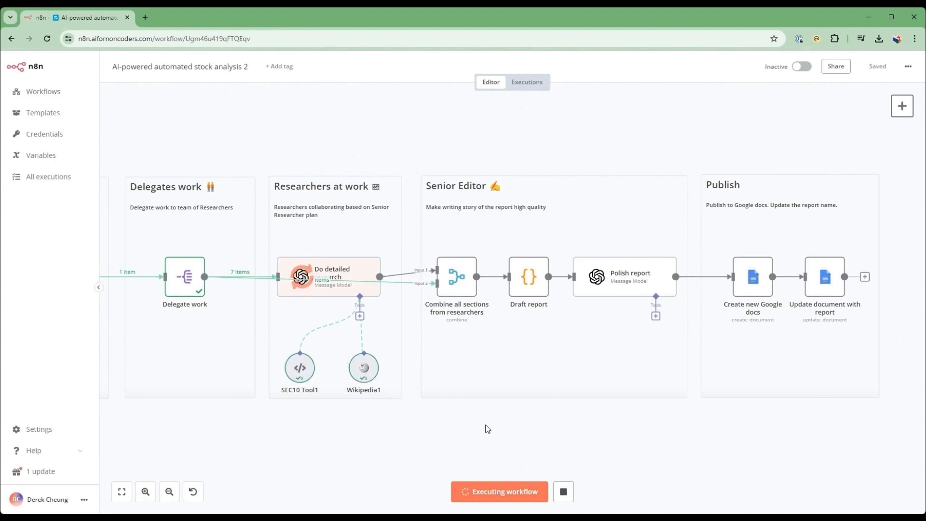